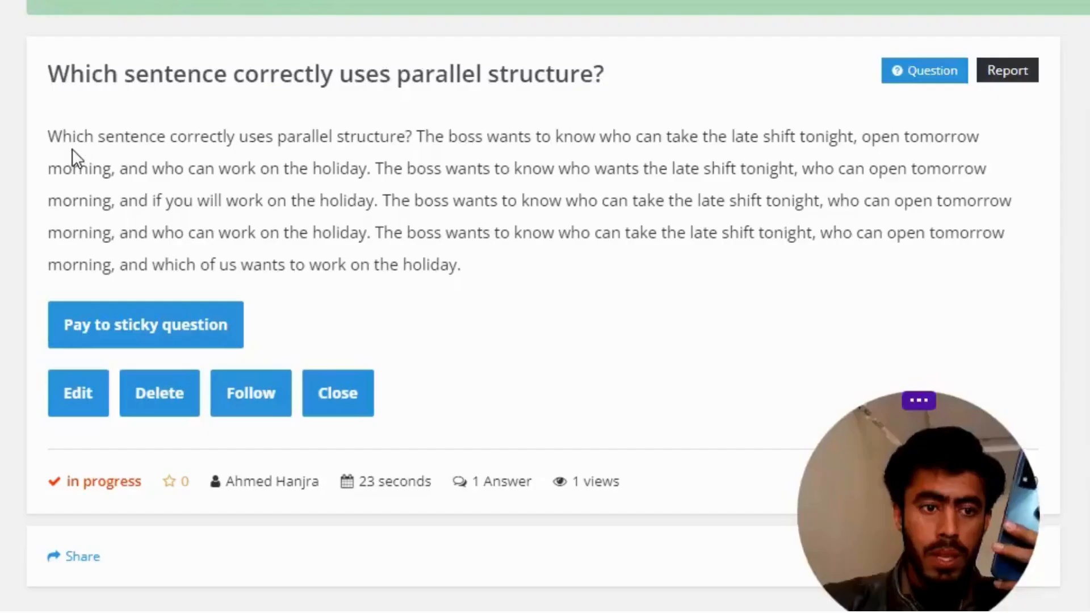
mouse_move(250, 159)
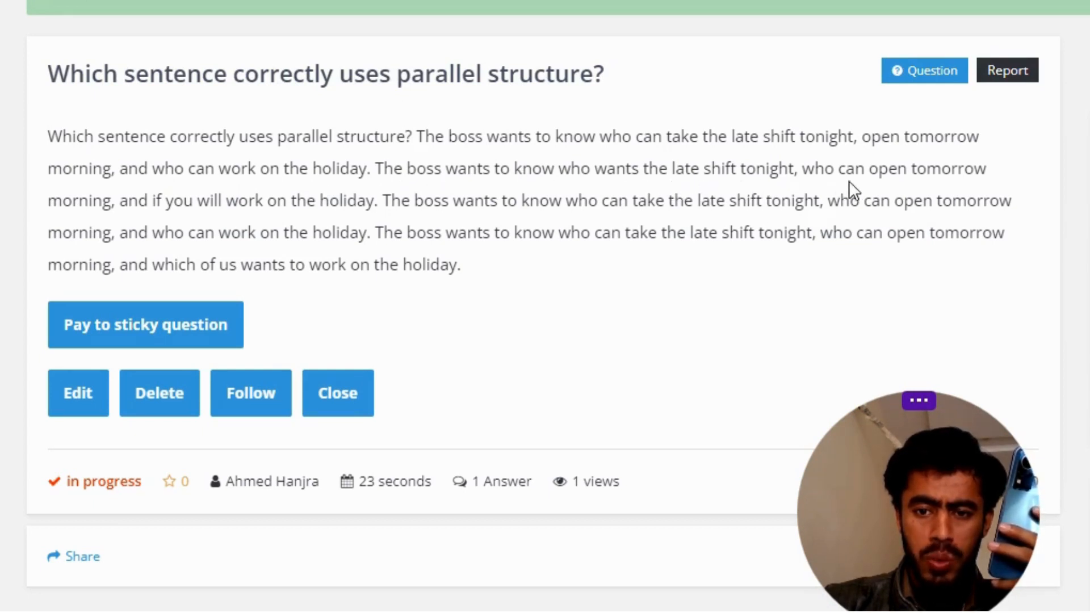
mouse_move(122, 219)
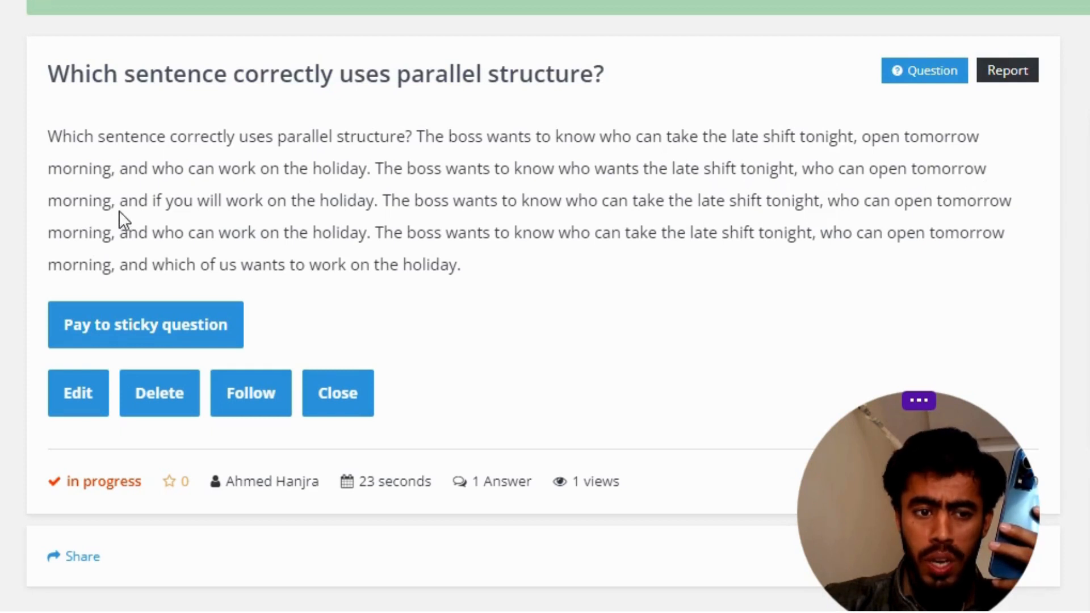
mouse_move(351, 211)
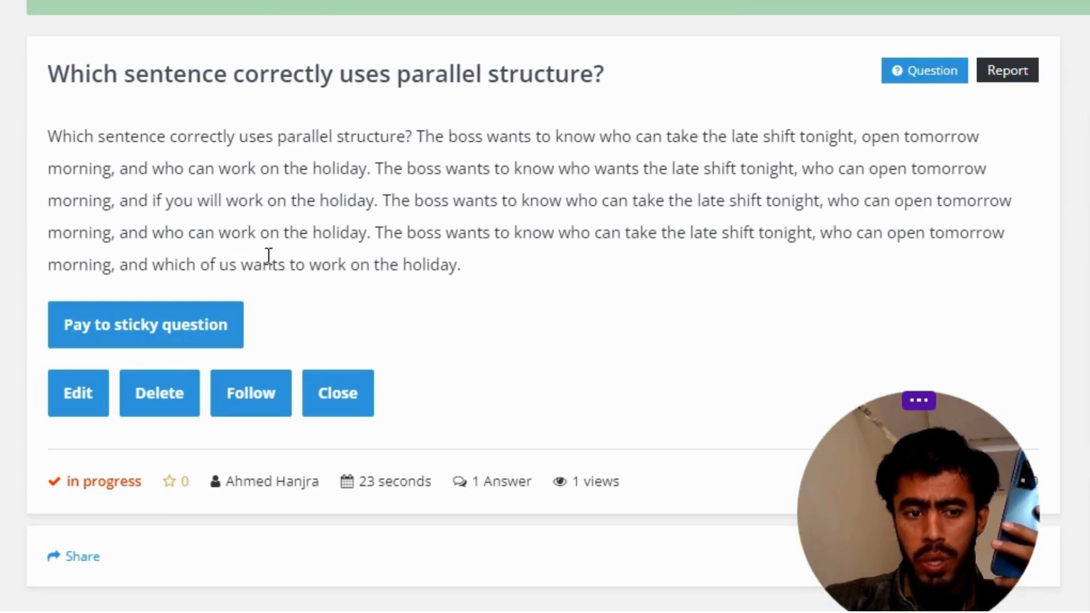
mouse_move(445, 254)
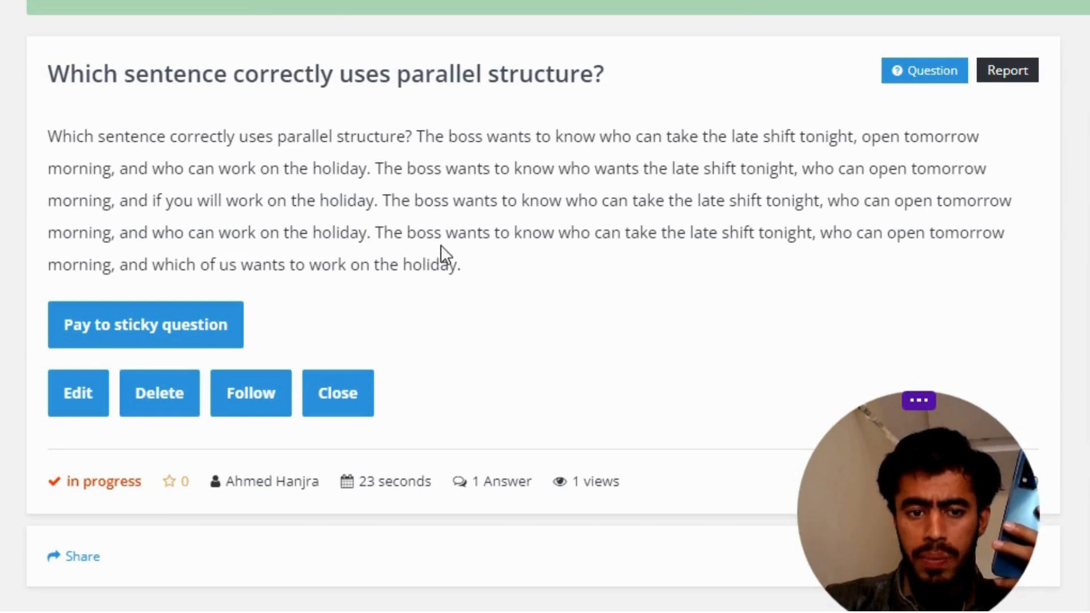
mouse_move(700, 261)
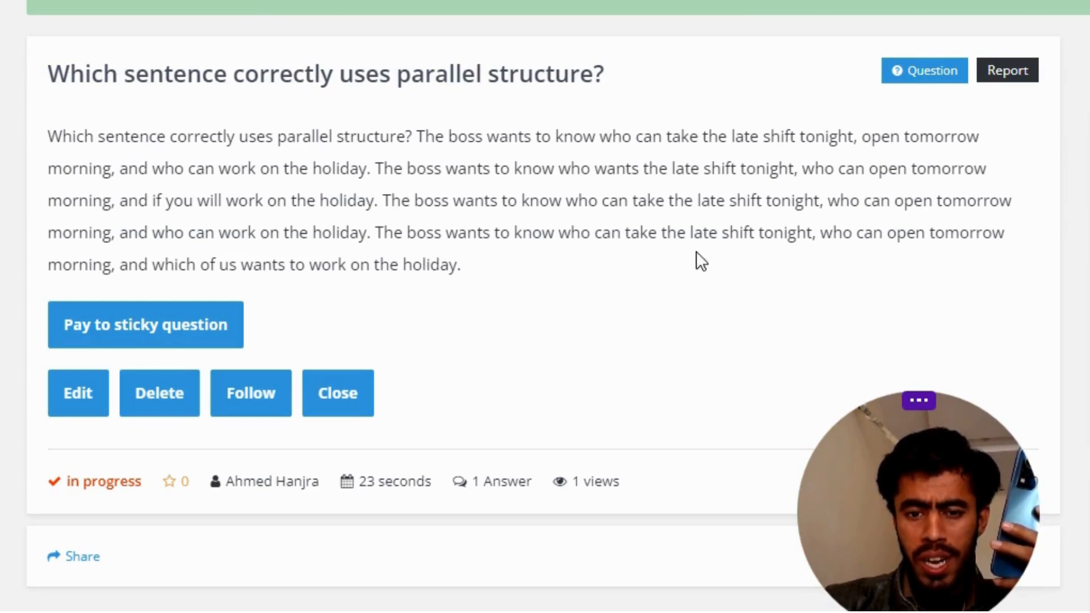
mouse_move(893, 259)
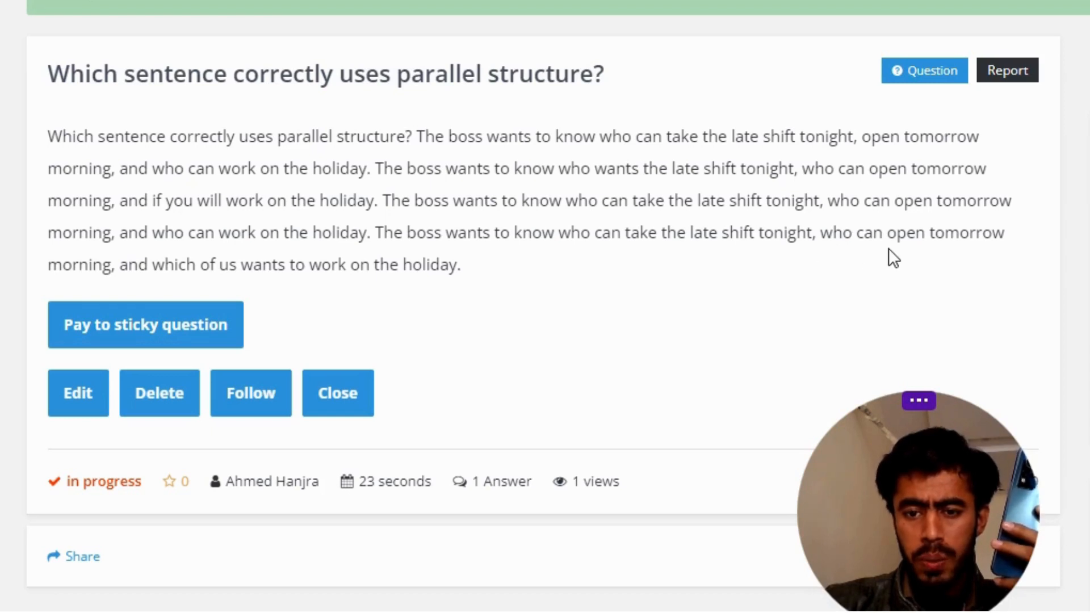
mouse_move(135, 286)
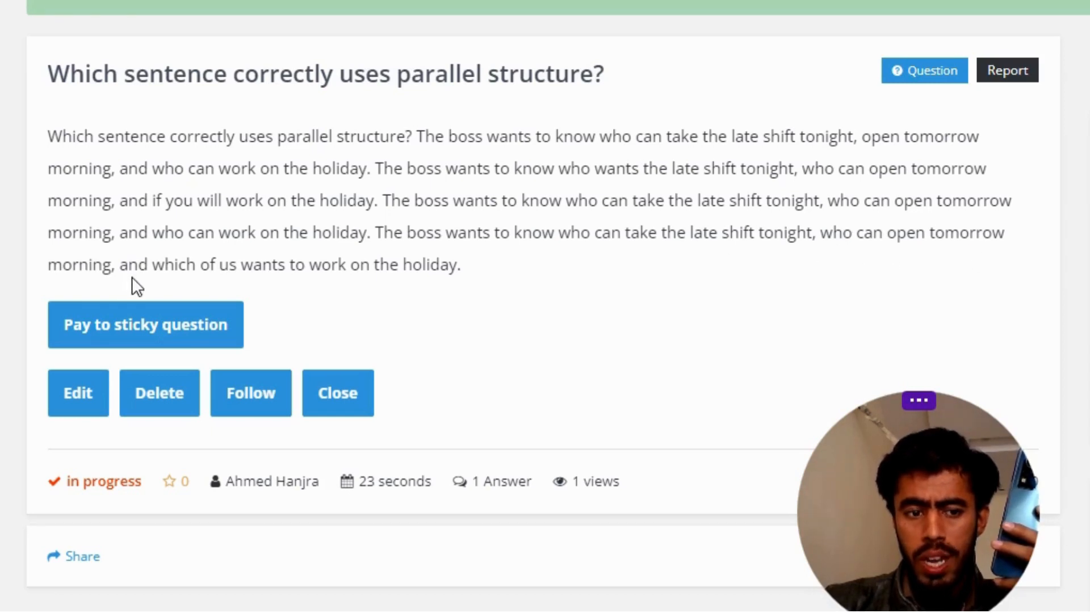
mouse_move(383, 292)
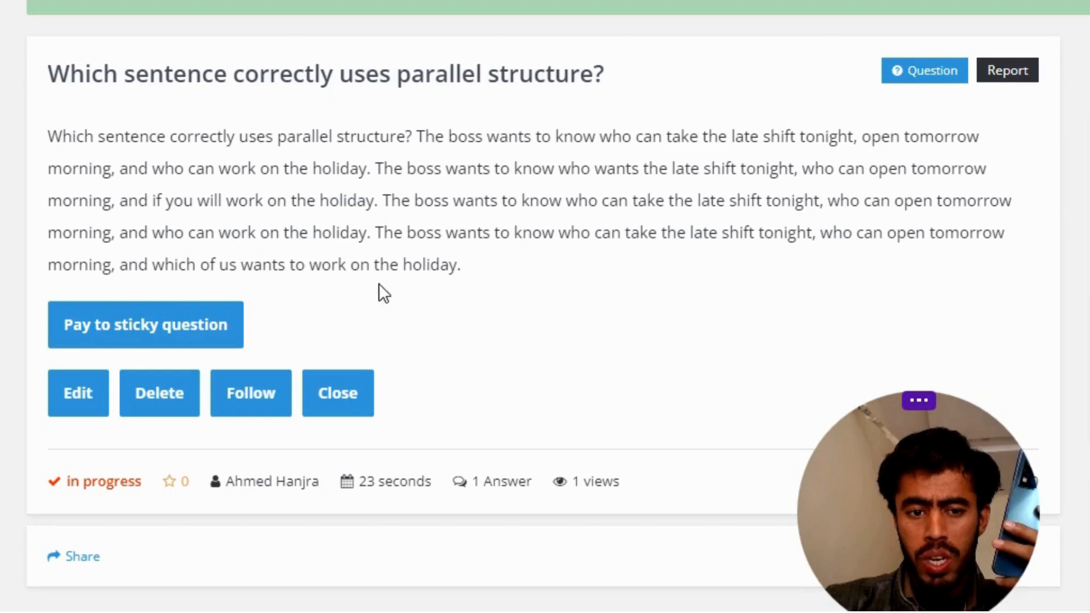
scroll("down", 3)
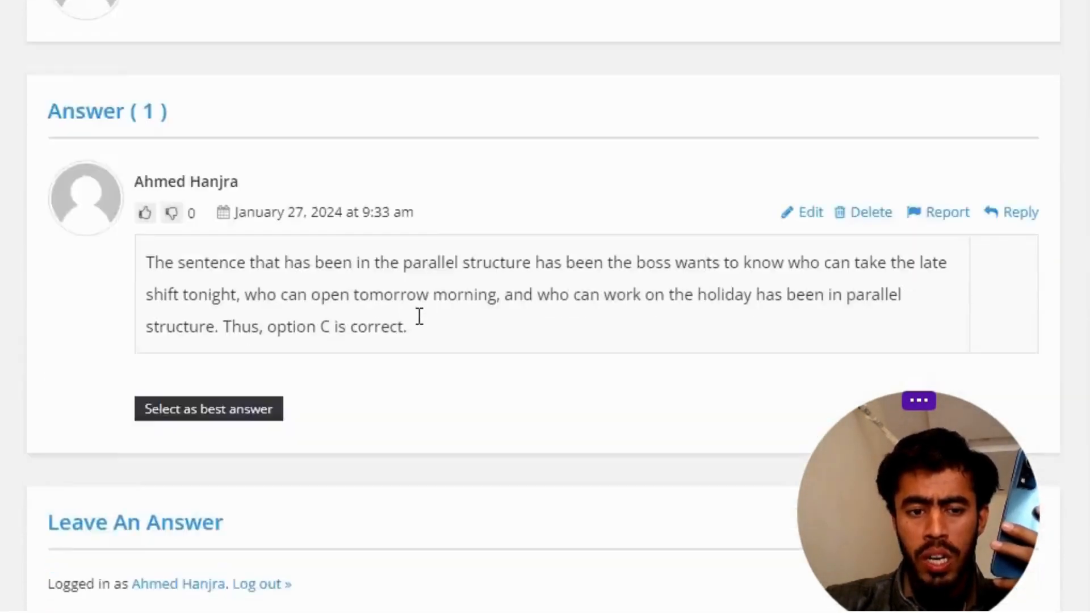
scroll("down", 3)
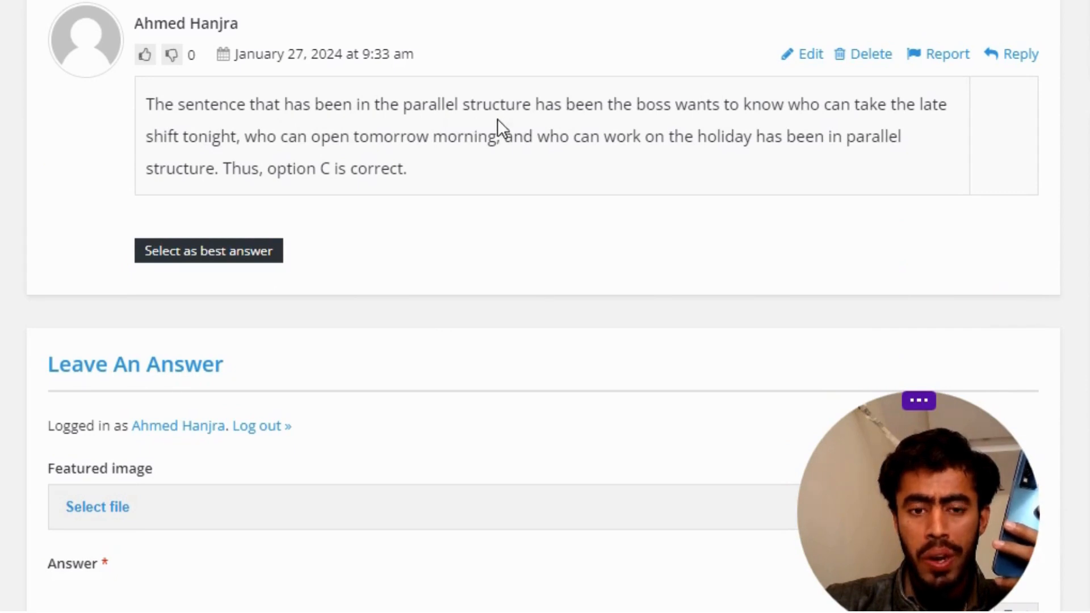
mouse_move(813, 132)
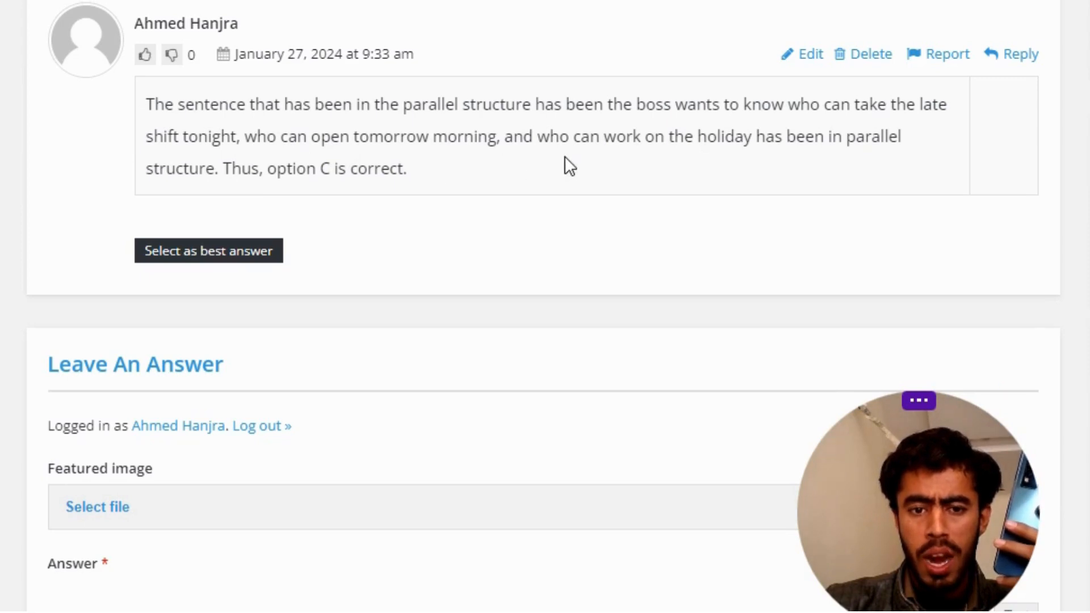
mouse_move(754, 162)
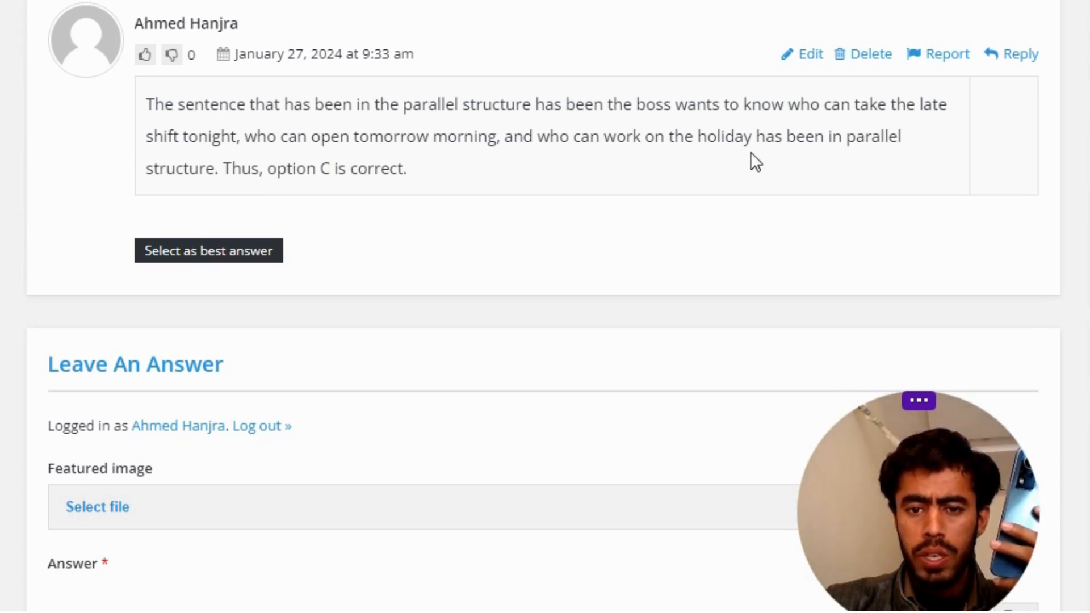
mouse_move(248, 202)
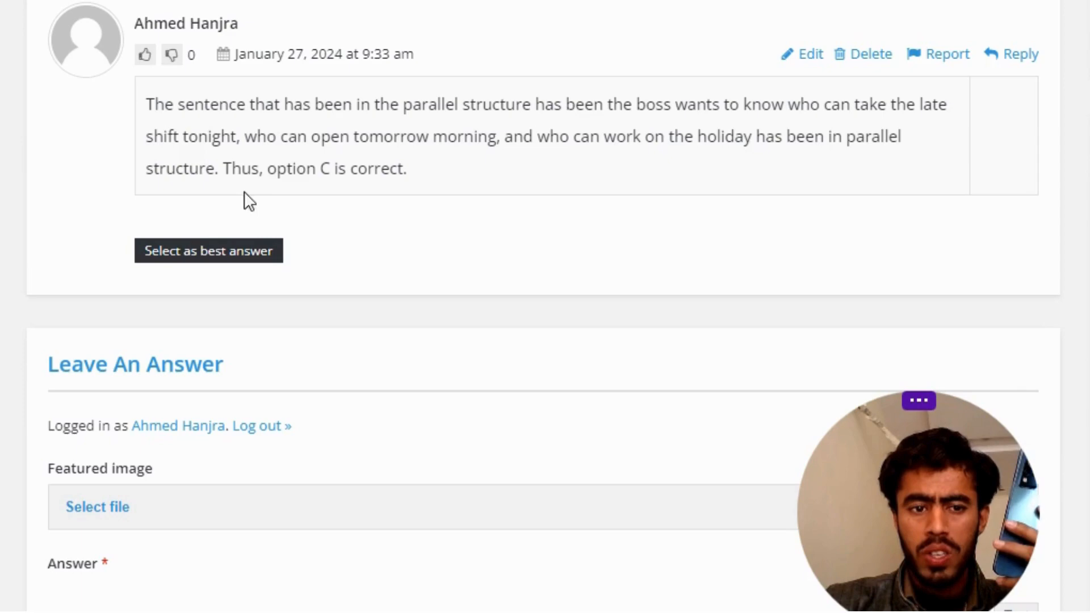
mouse_move(329, 198)
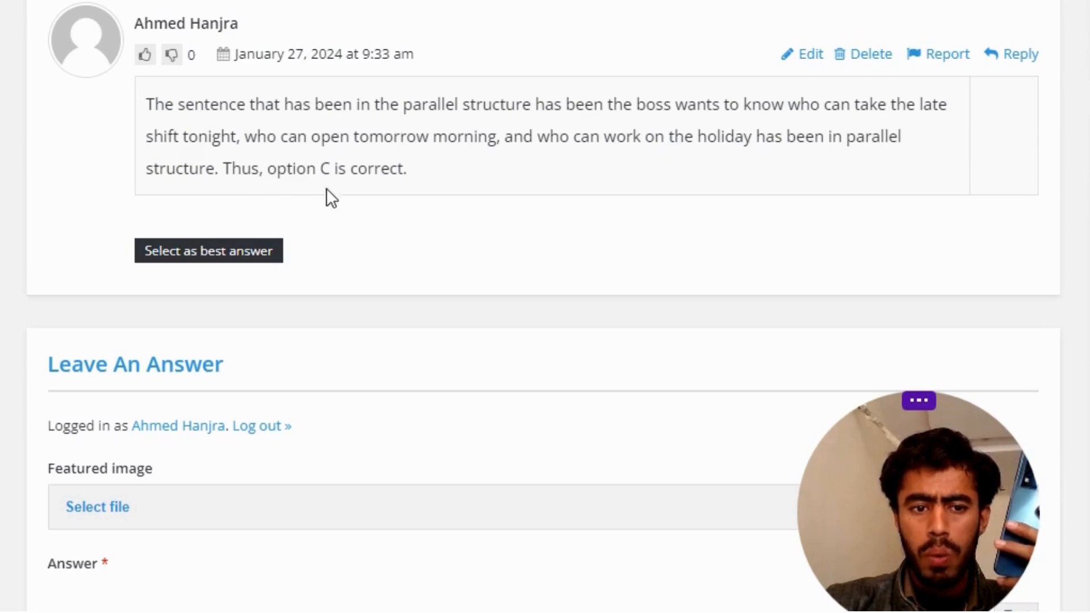